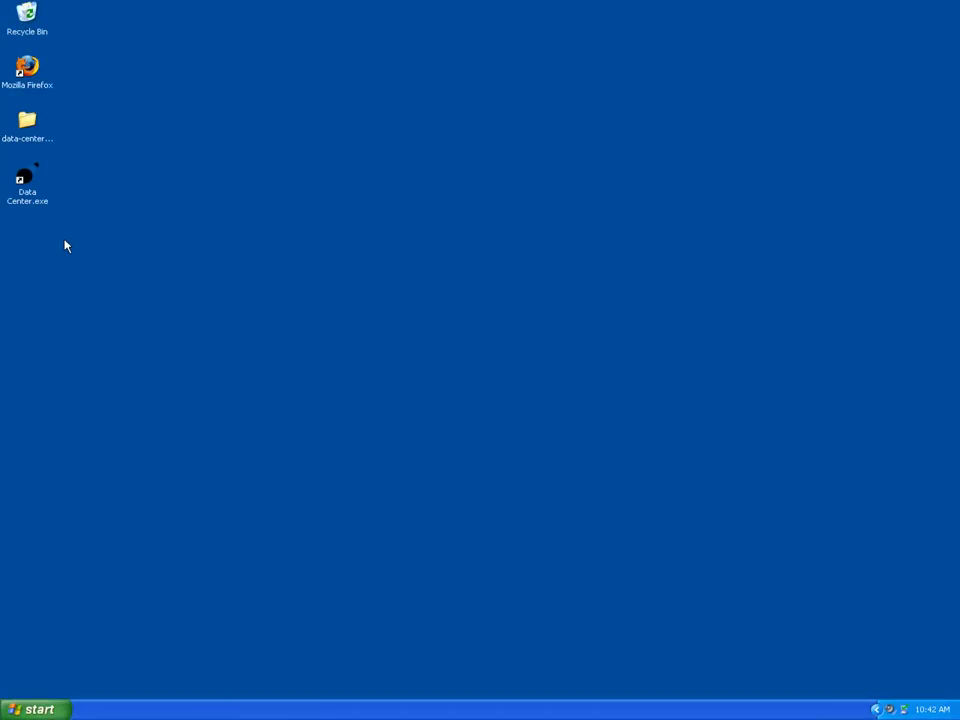
Launch Data Center from the desktop and connect to the Beagle analyzer on port 0
left_click(27, 183)
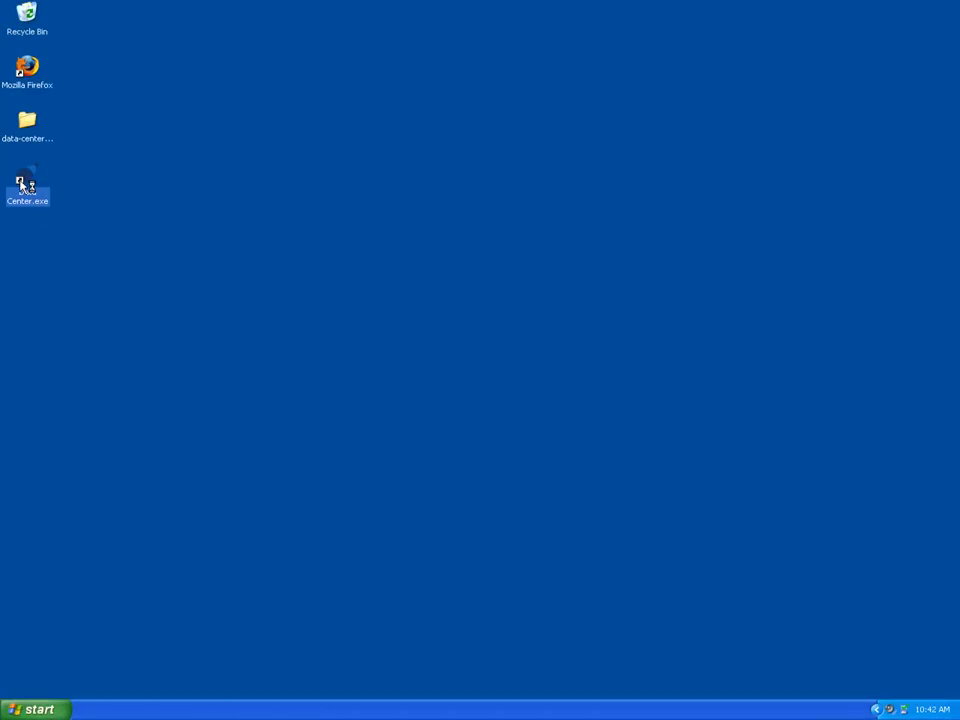
double_click(27, 183)
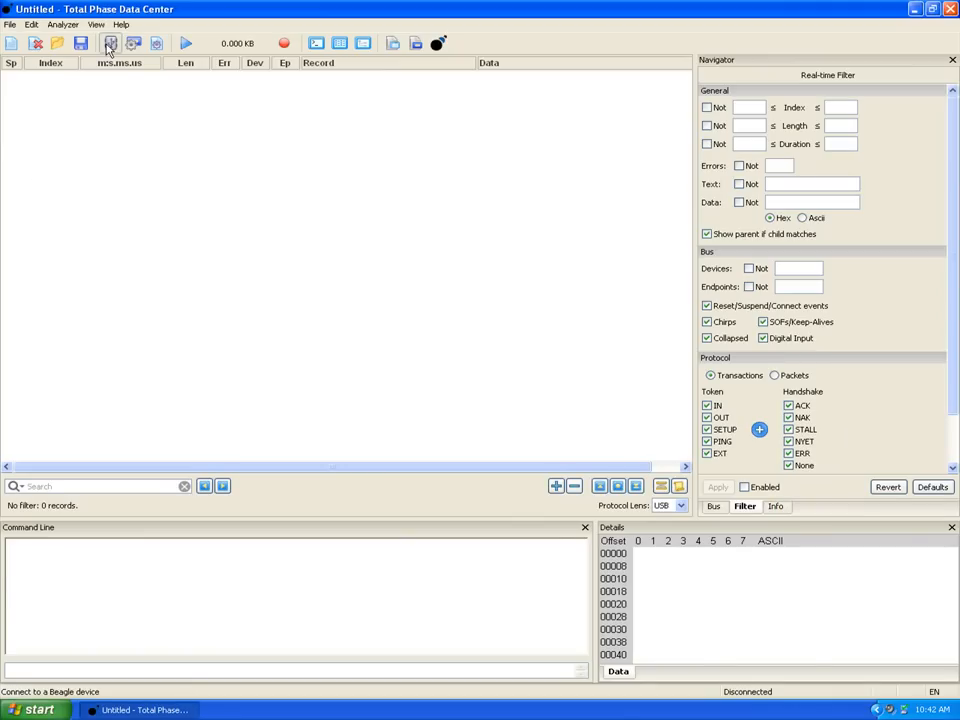
left_click(110, 43)
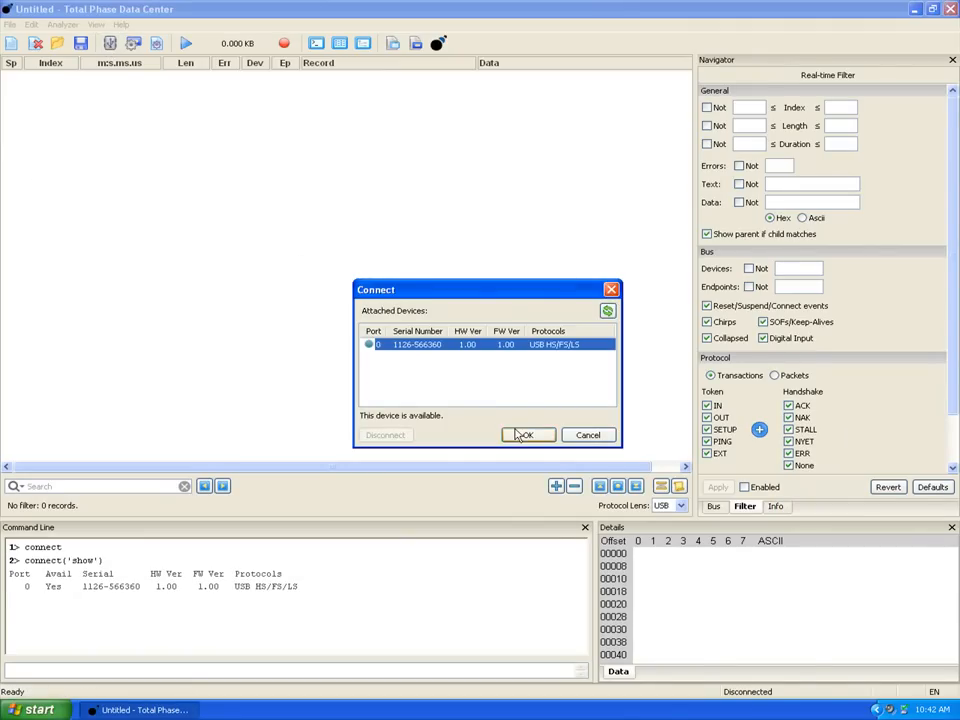
left_click(527, 435)
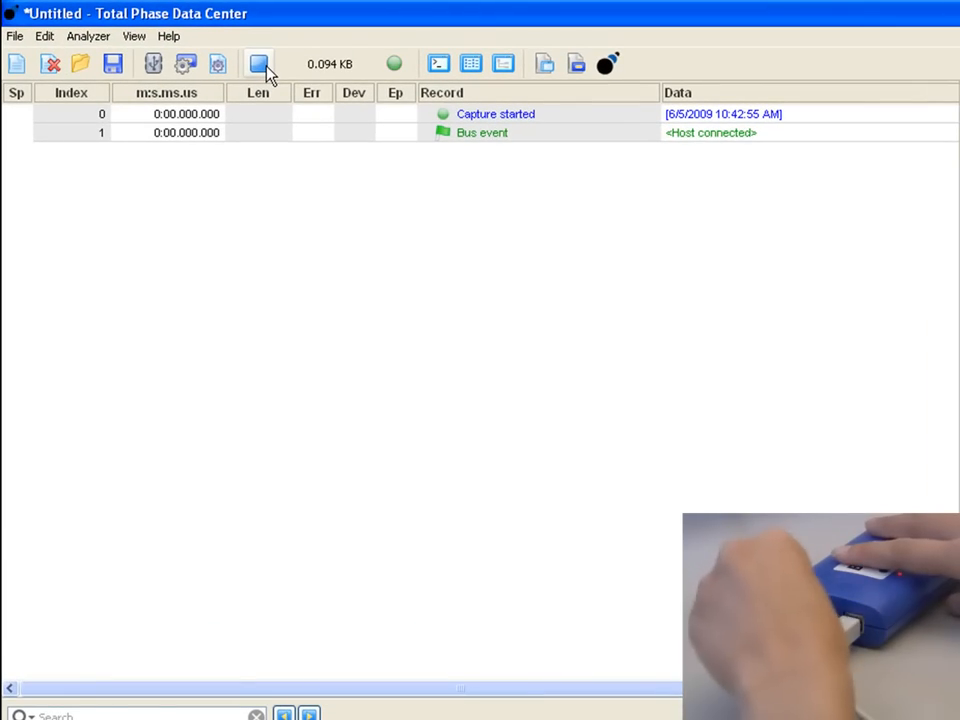
Start the live USB capture and close the Removable Disk autoplay prompt
left_click(258, 63)
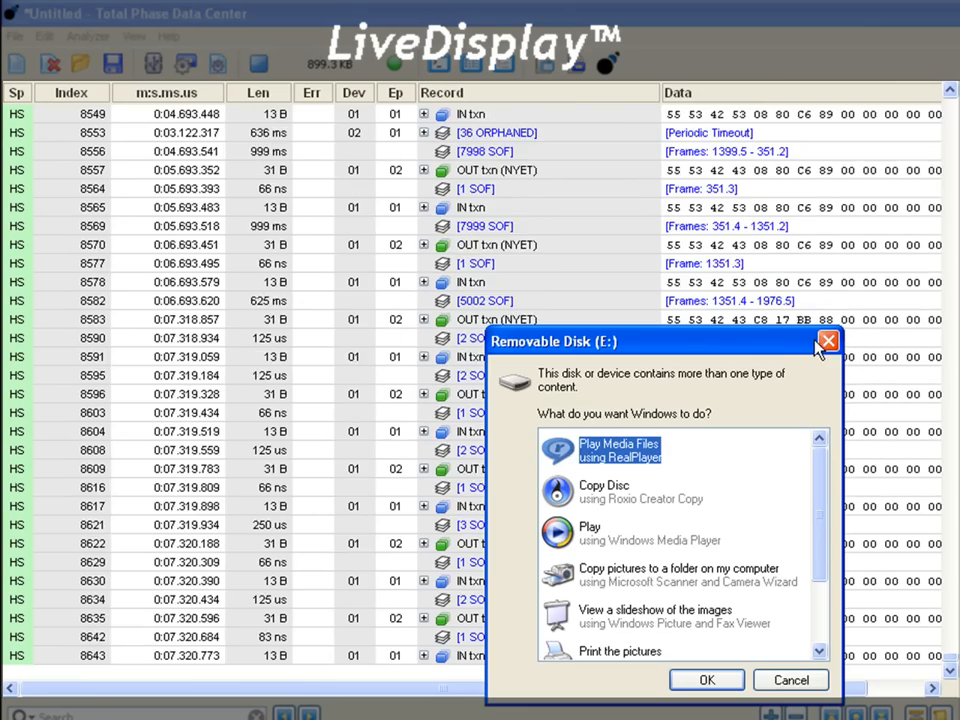
left_click(828, 340)
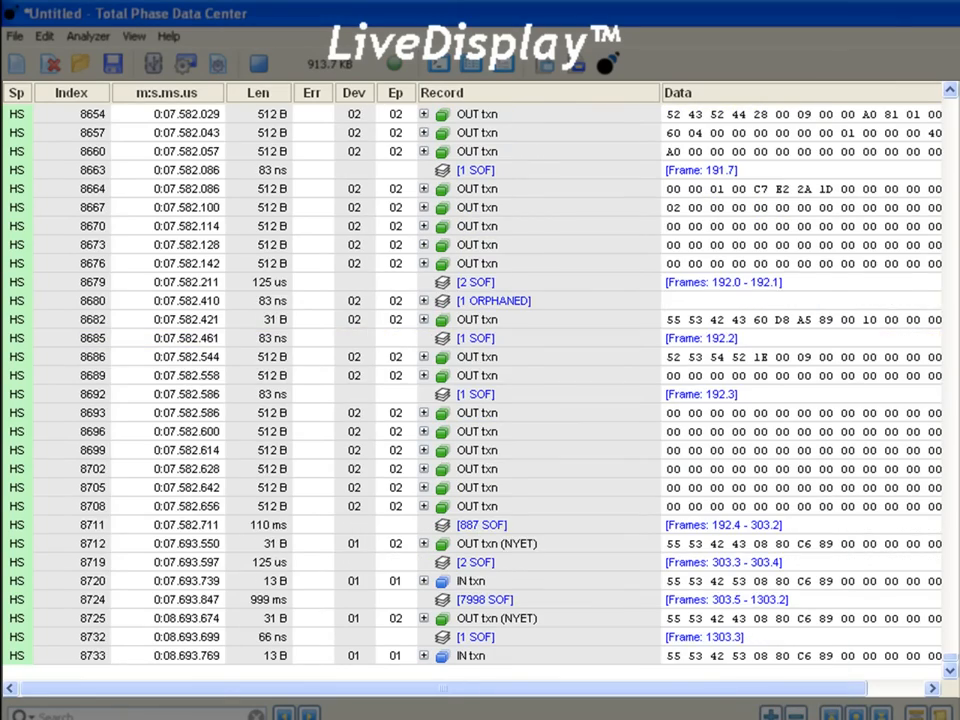
scroll("down", 3)
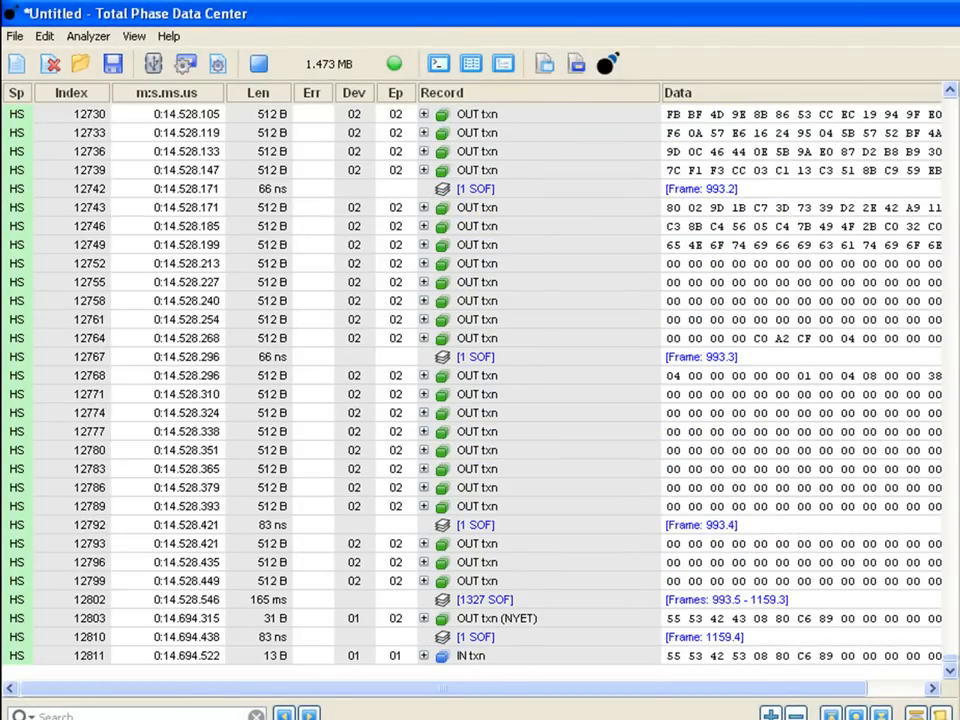
scroll("down", 3)
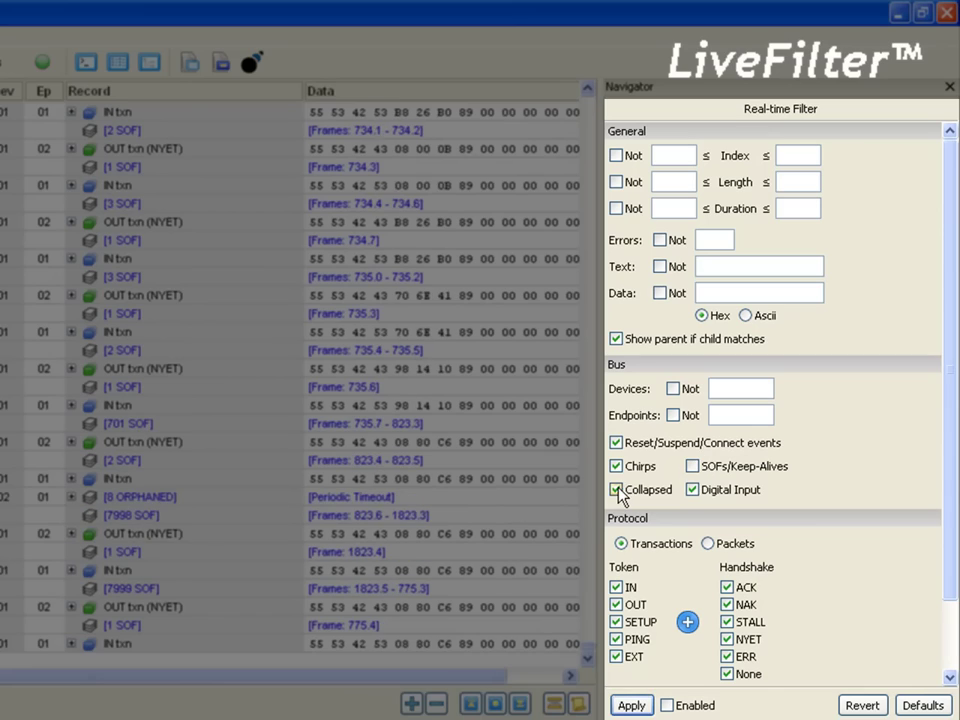
Uncheck Collapsed and EXT in the Navigator filter and apply it
left_click(616, 489)
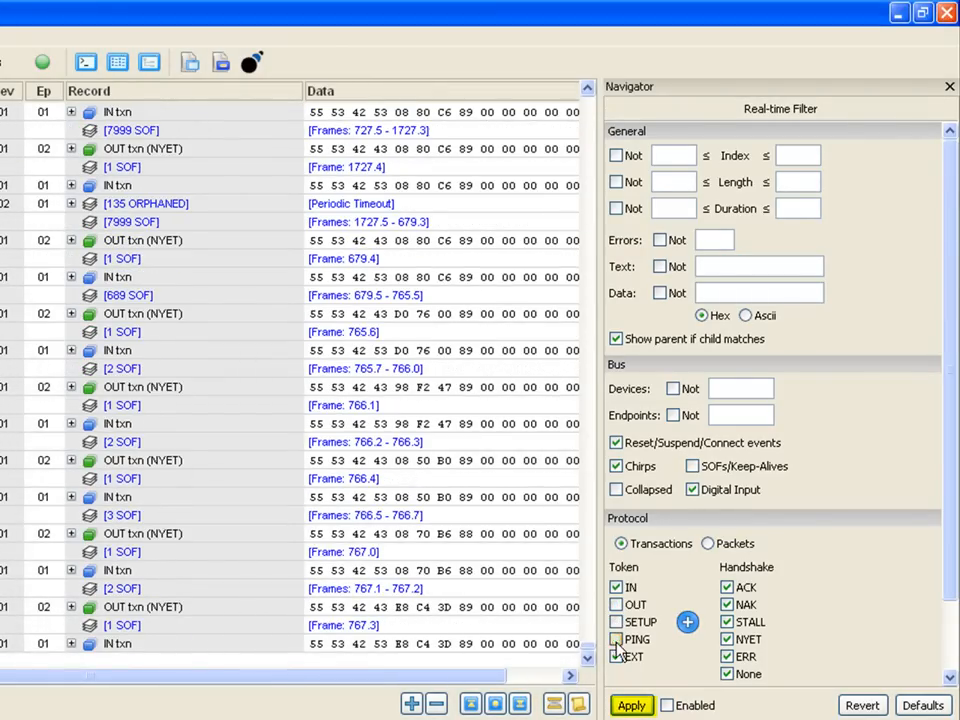
left_click(631, 705)
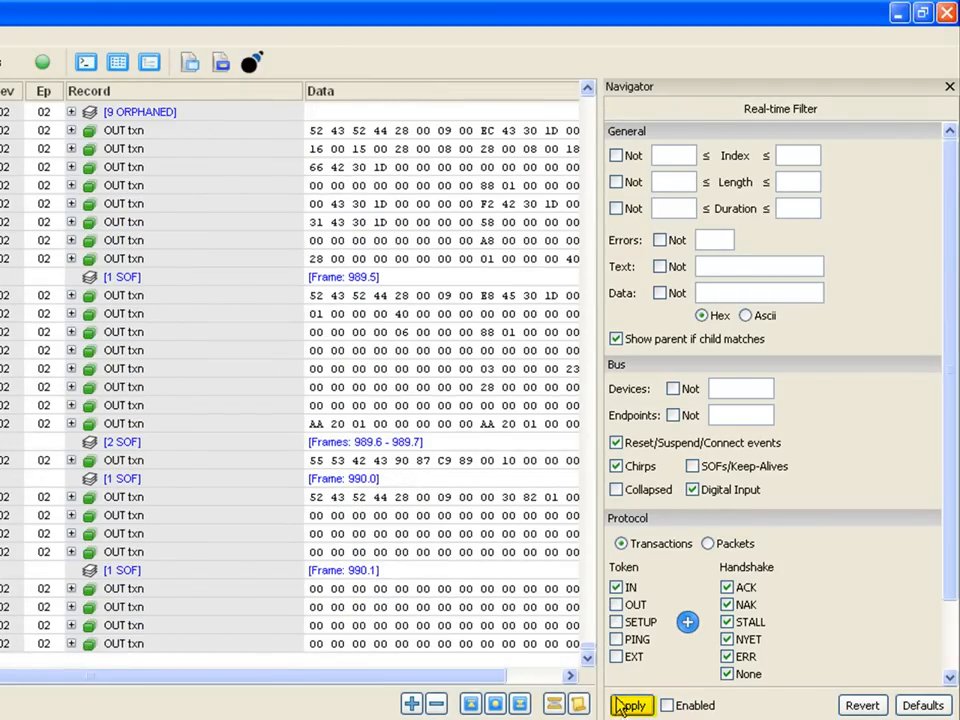
left_click(631, 705)
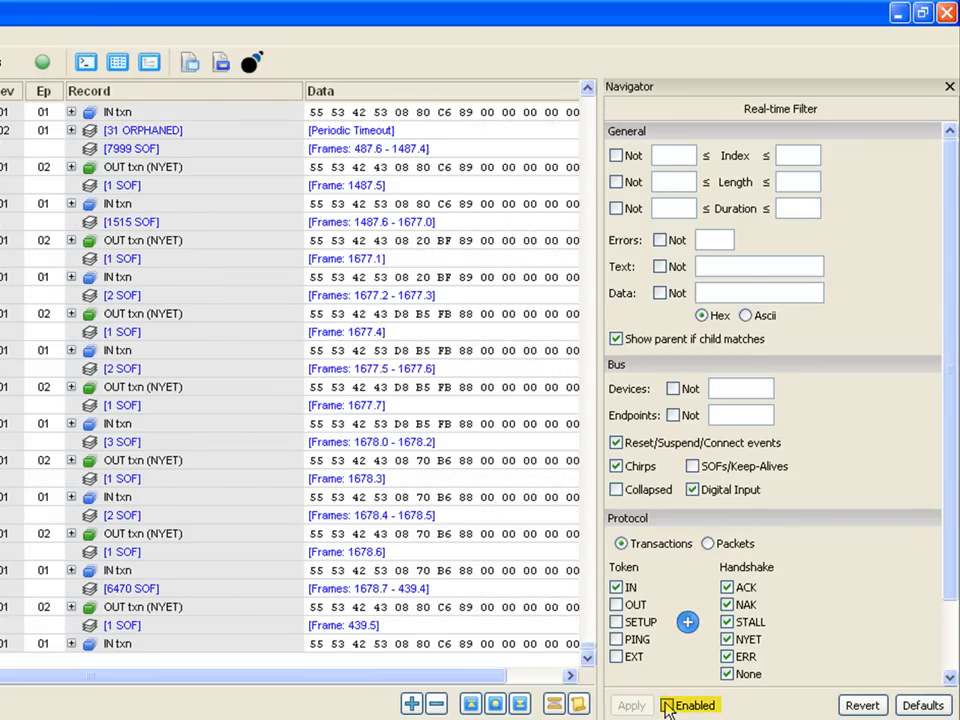
left_click(667, 705)
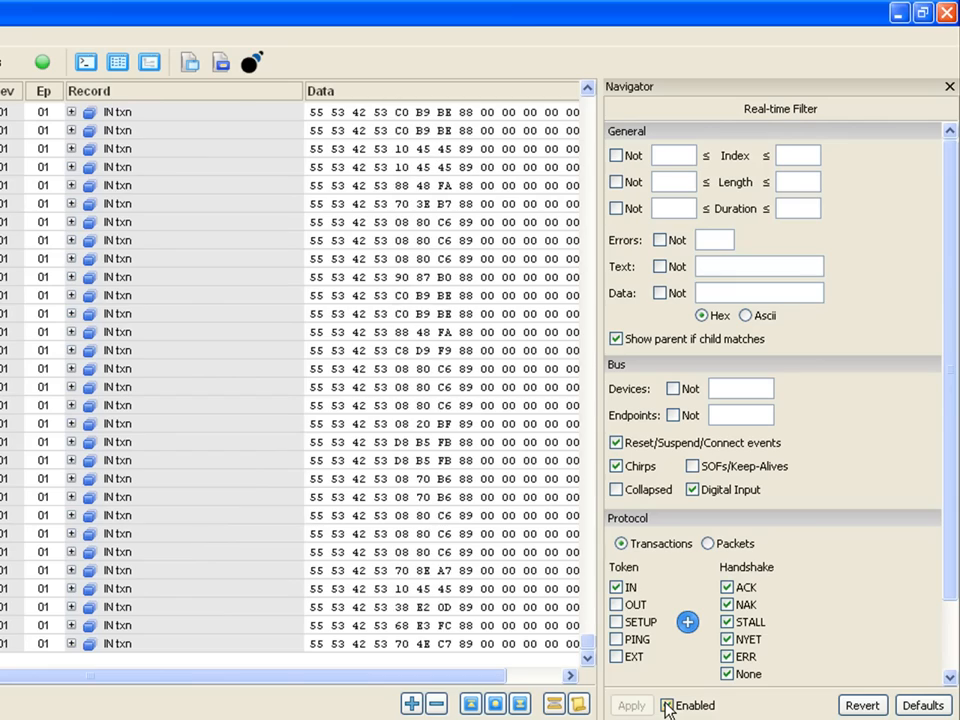
left_click(667, 705)
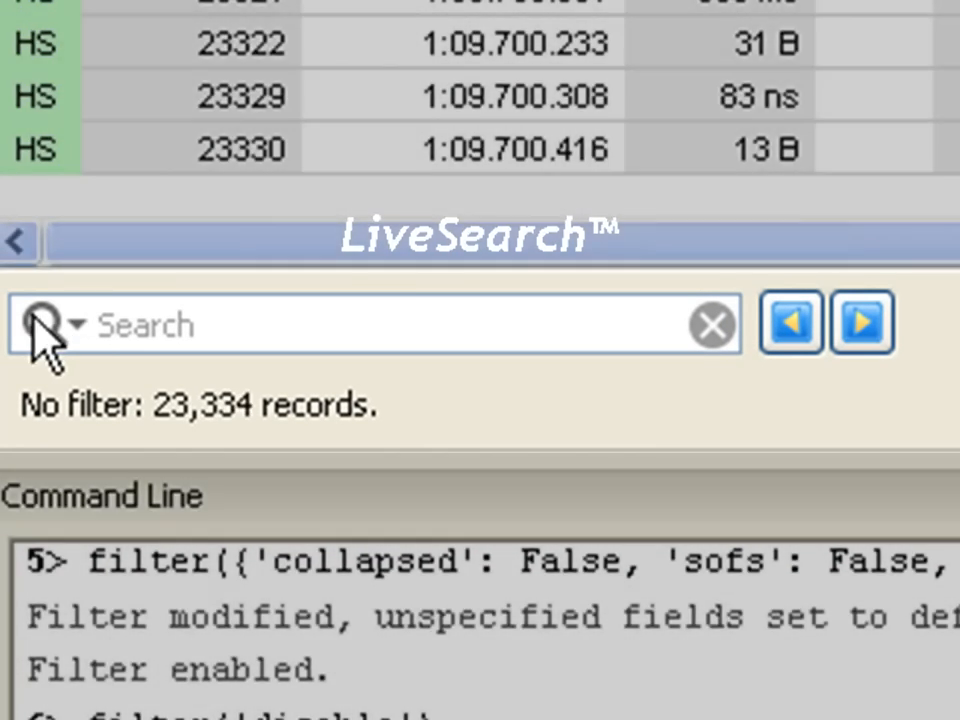
Set the LiveSearch box to a Text search for 'reset'
left_click(72, 323)
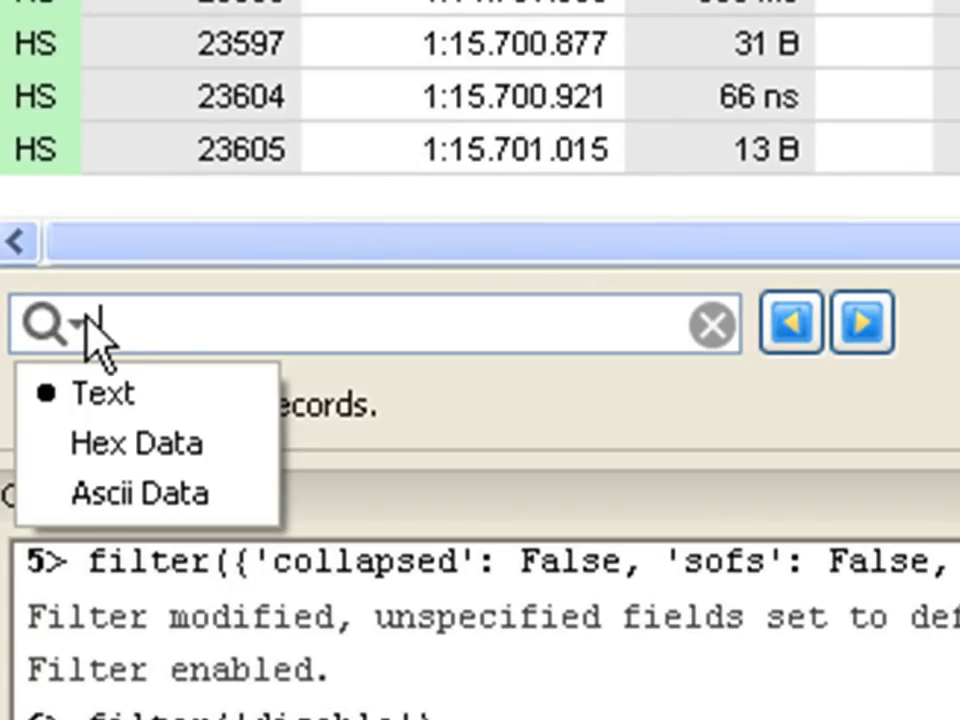
type("r")
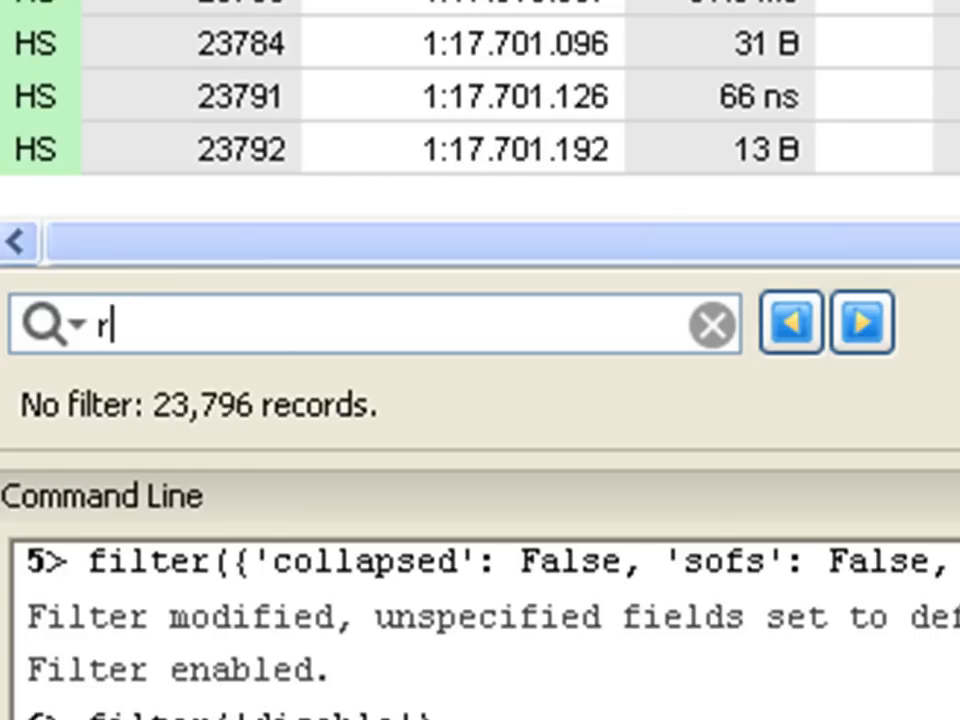
type("eset")
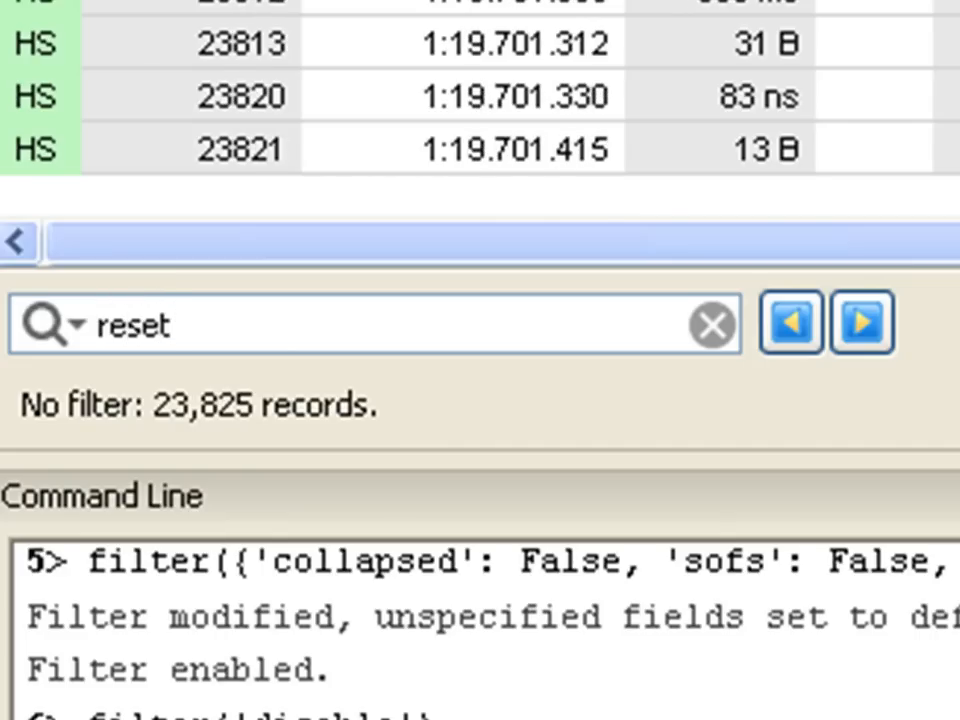